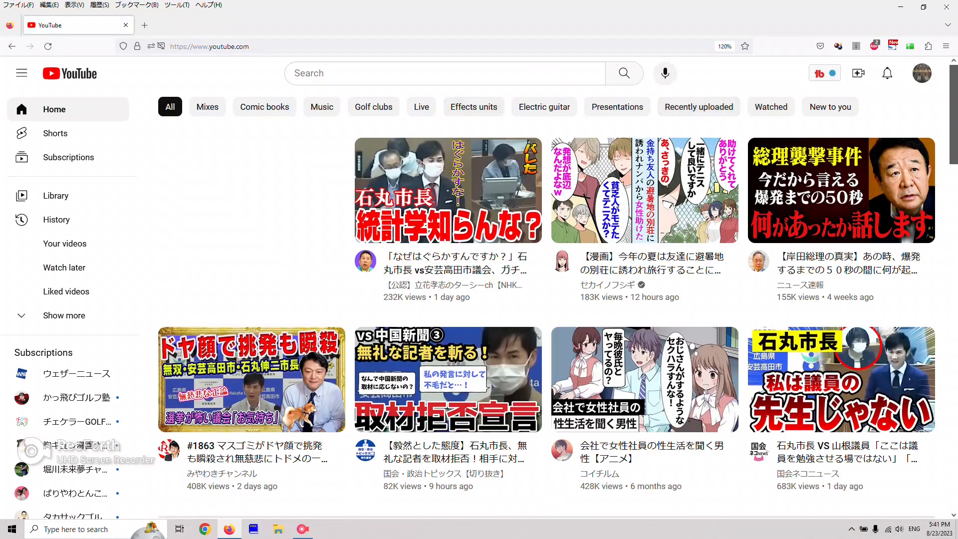
- Search YouTube for 'hiro itaya' using the recent search history
left_click(435, 73)
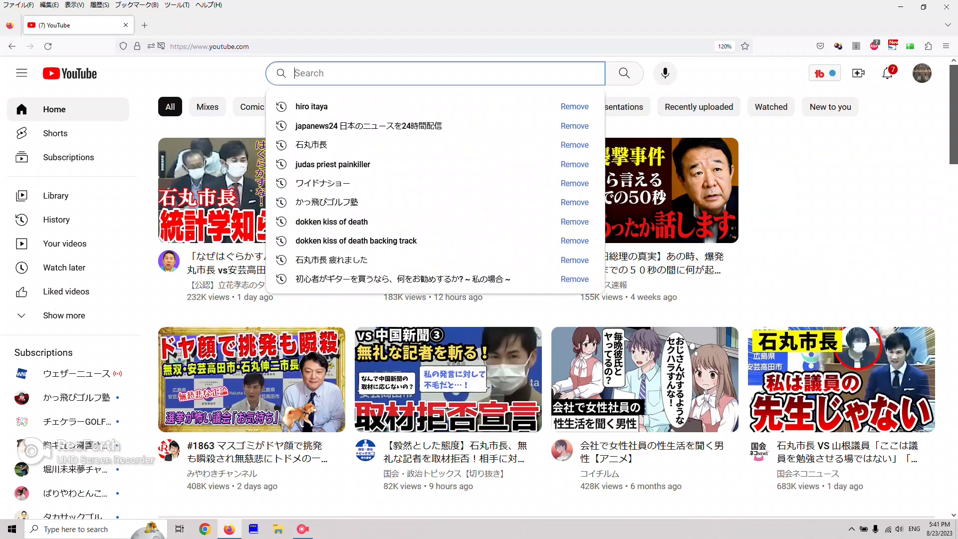
left_click(311, 106)
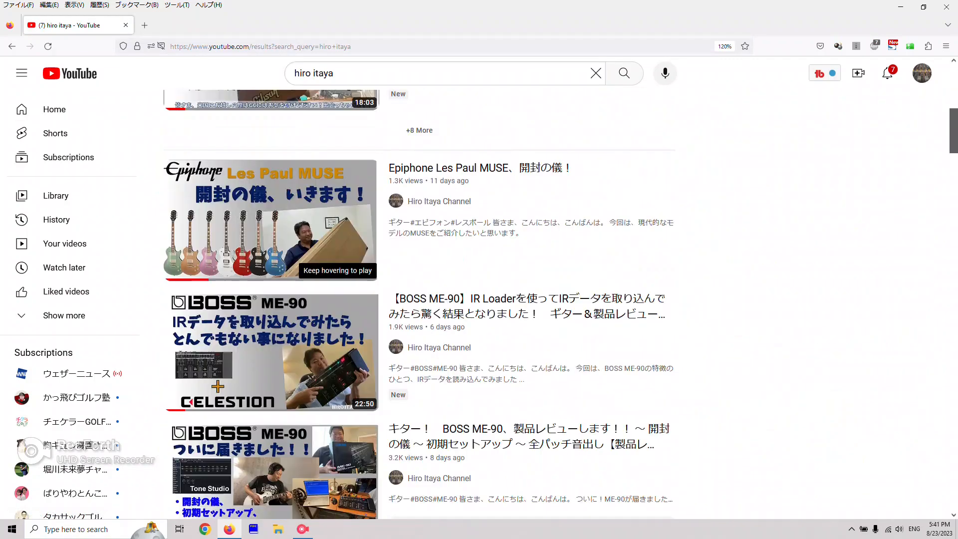
- Play the 'Epiphone Les Paul MUSE、開封の儀！' video from the results
left_click(270, 220)
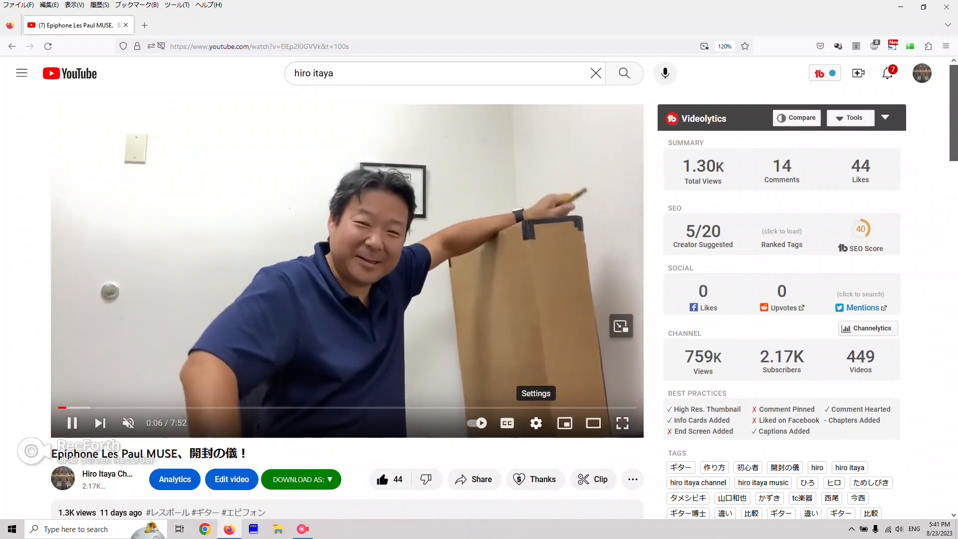
- Turn on Japanese auto-generated subtitles and reopen Subtitles/CC to show Auto-translate
left_click(535, 422)
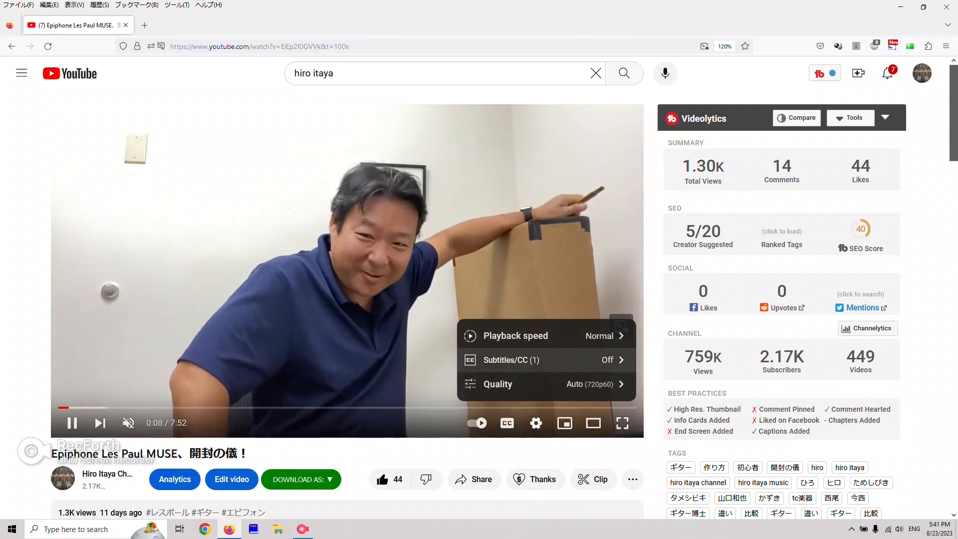
left_click(505, 360)
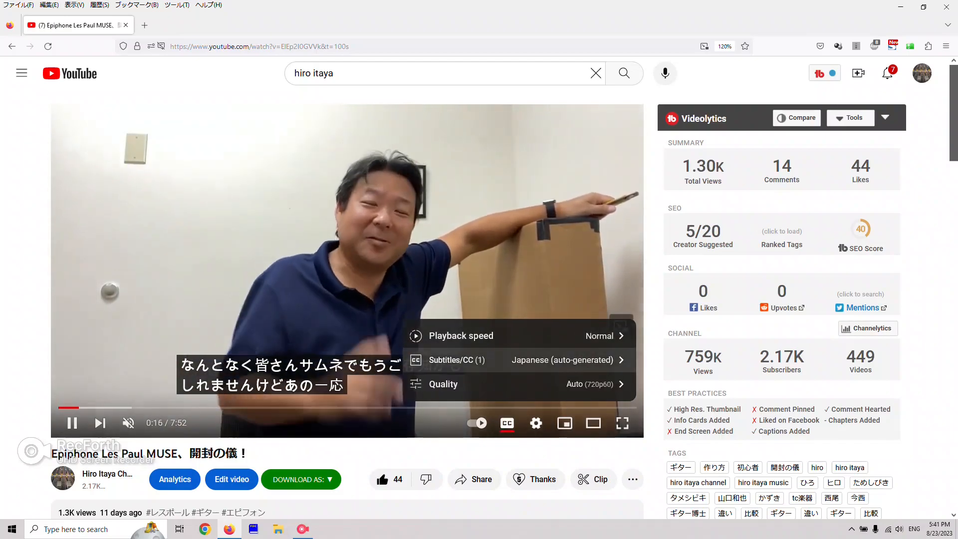
left_click(455, 359)
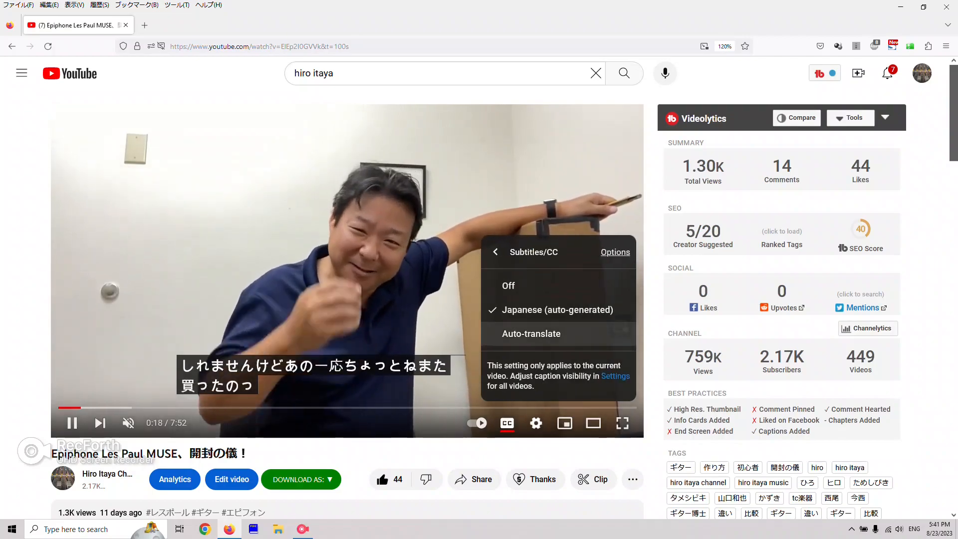